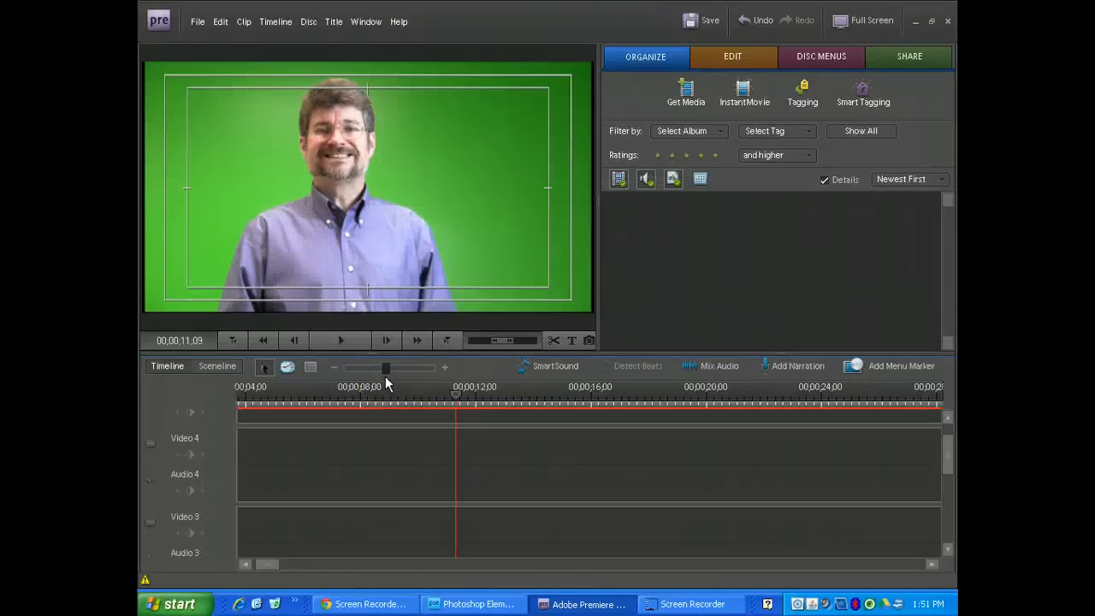
mouse_move(475, 603)
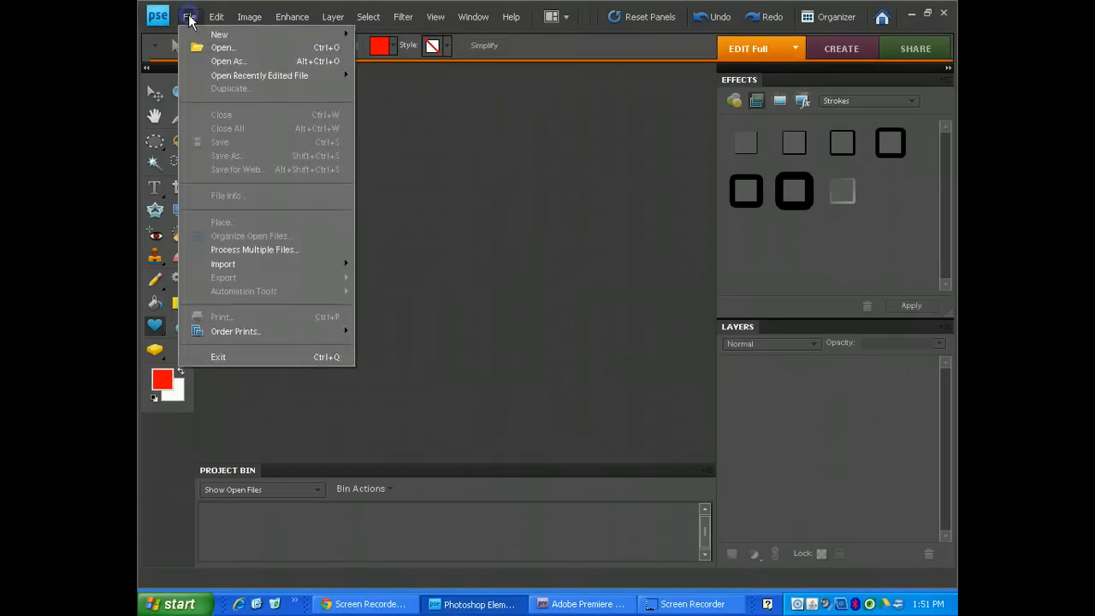
Create a new blank 853×480-pixel image with a white background.
left_click(219, 35)
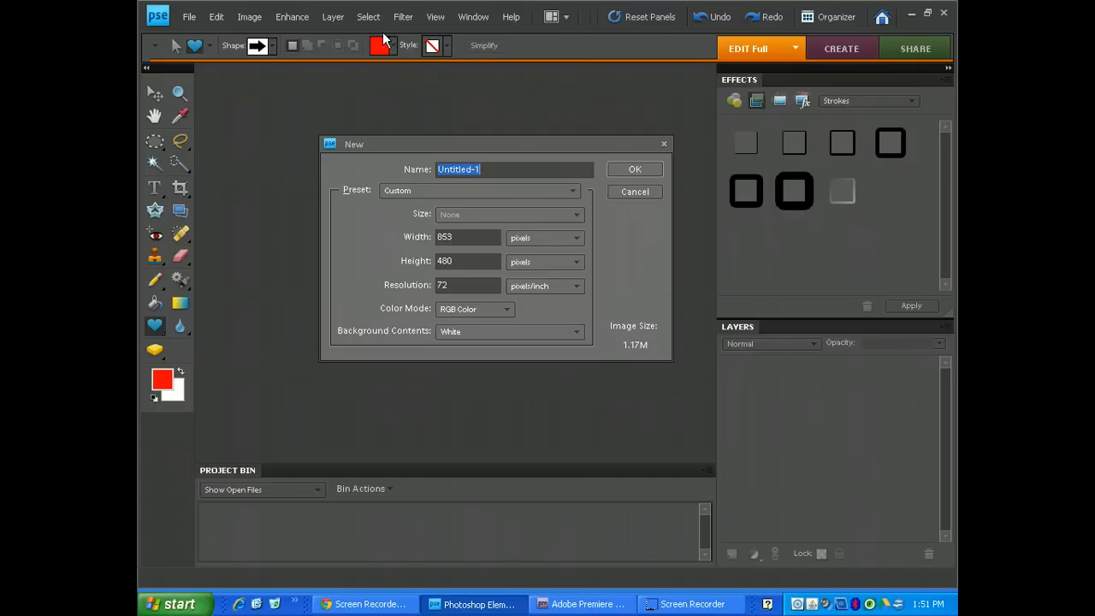
left_click(454, 237)
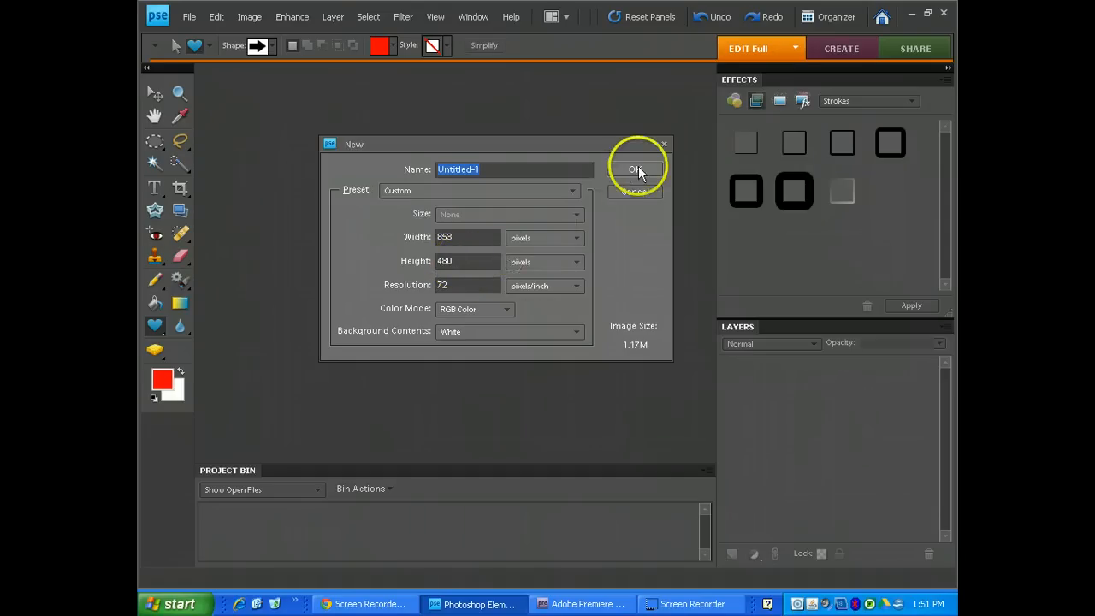
left_click(637, 168)
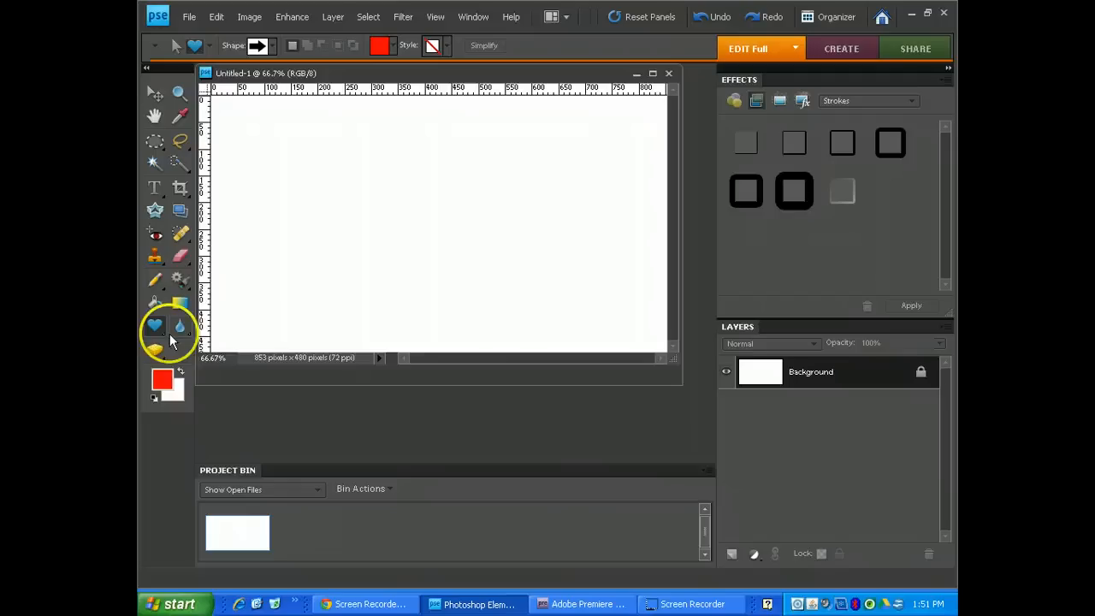
mouse_move(155, 287)
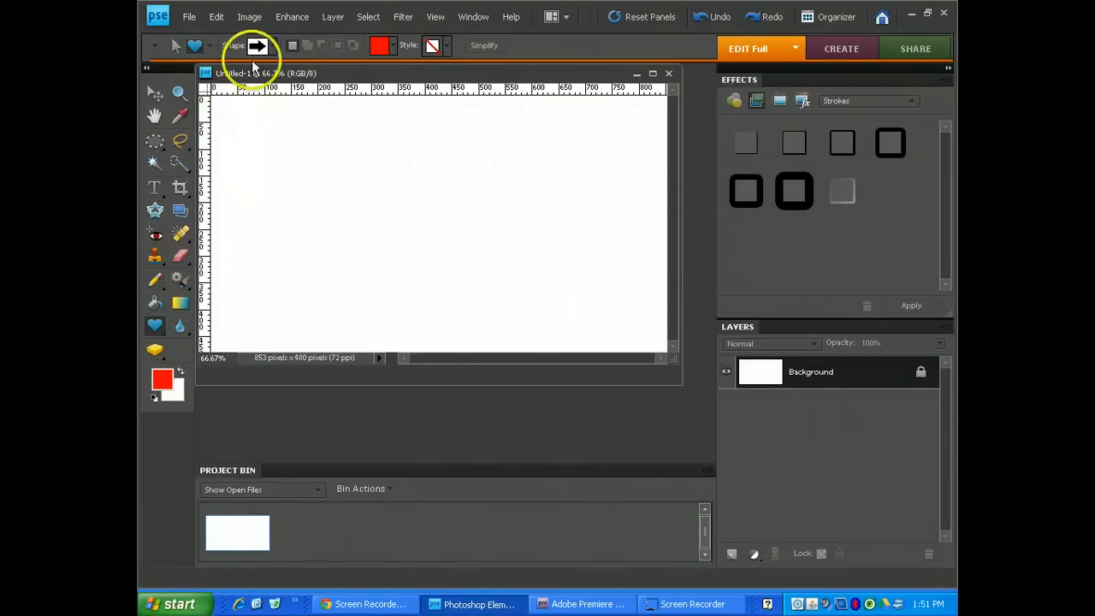
Draw a red right-pointing arrow shape and hide the white Background layer.
left_click(257, 45)
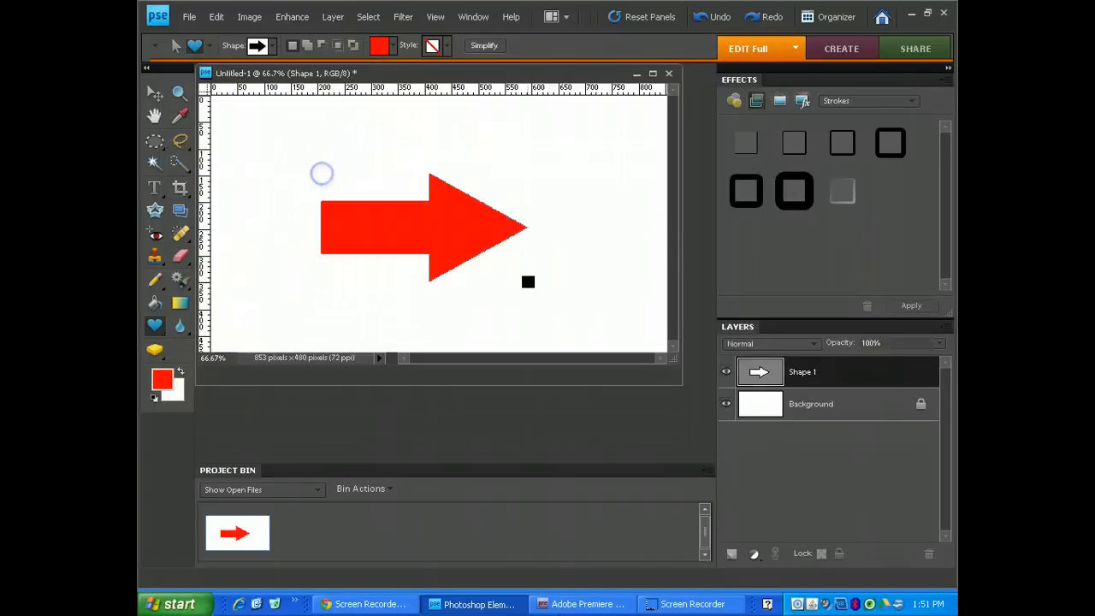
left_click(189, 16)
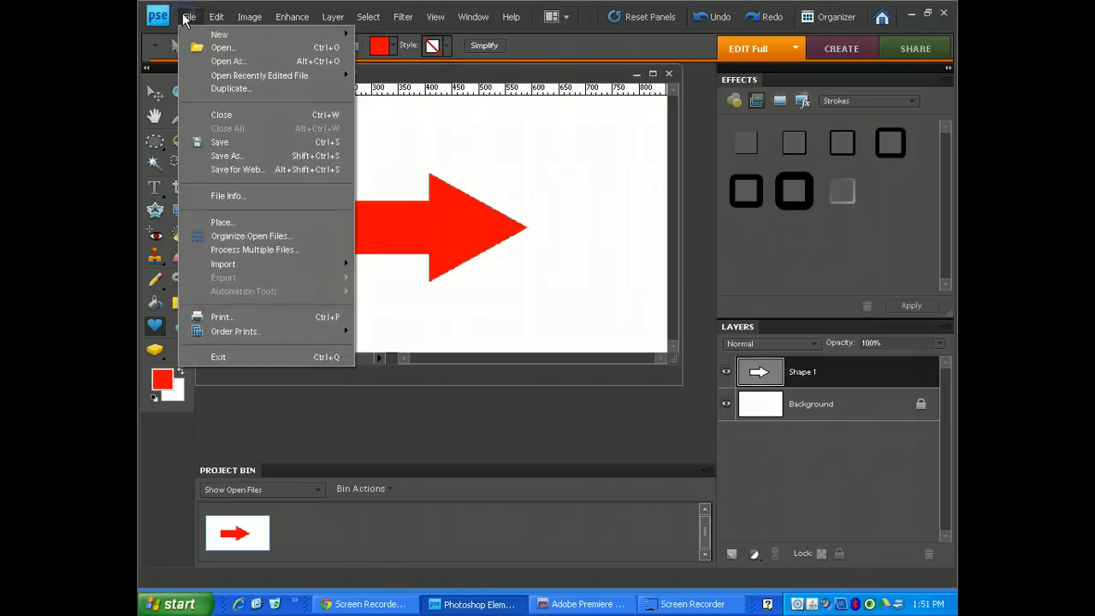
left_click(727, 404)
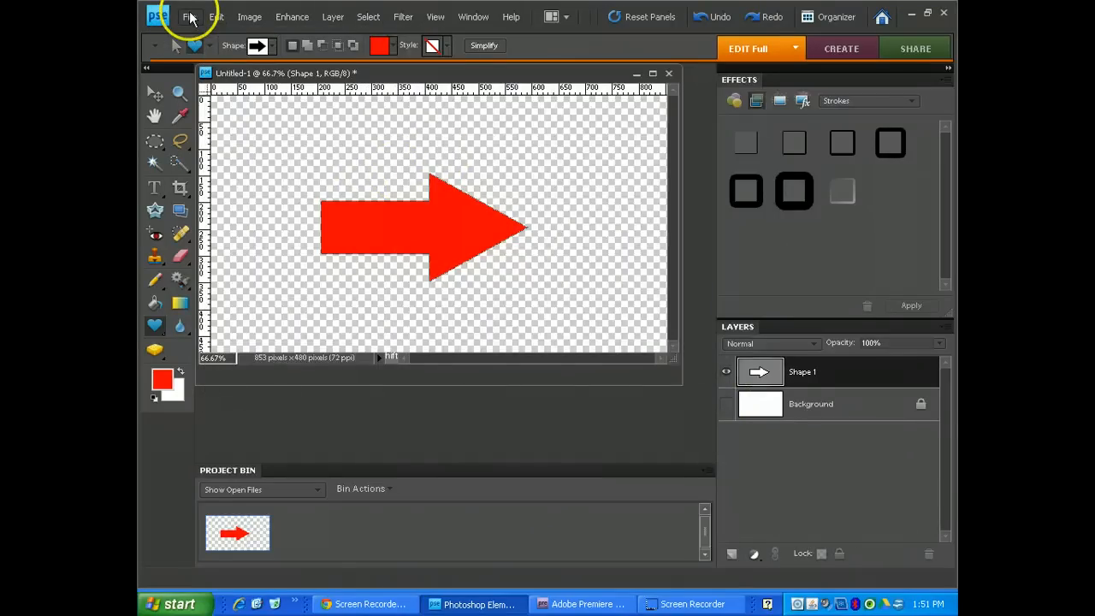
Save the transparent arrow image as Red Arrow.psd and return to Premiere Elements.
left_click(189, 17)
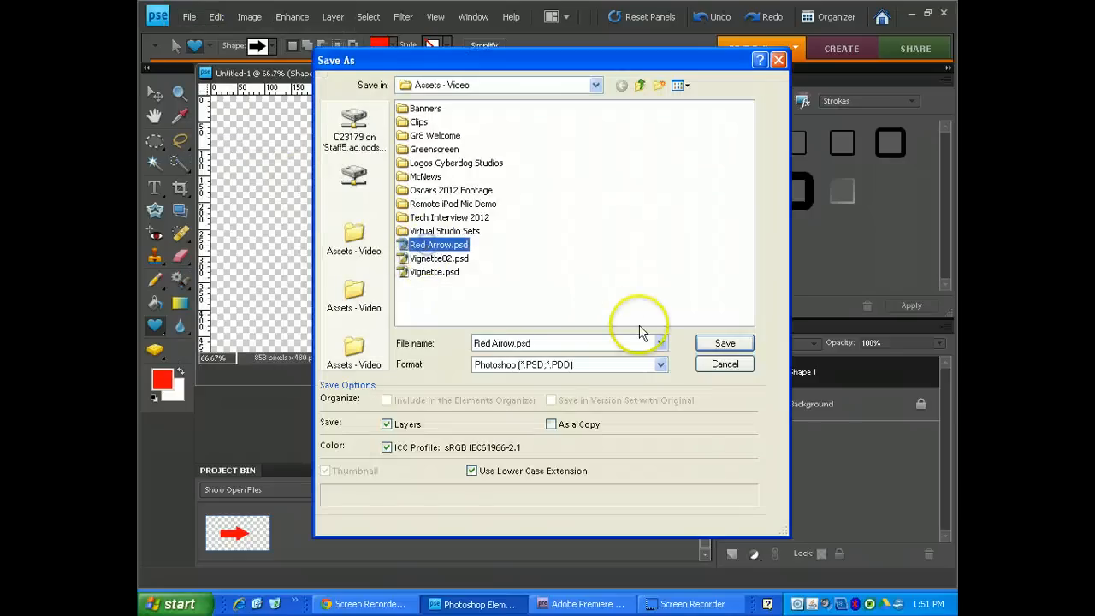
left_click(724, 343)
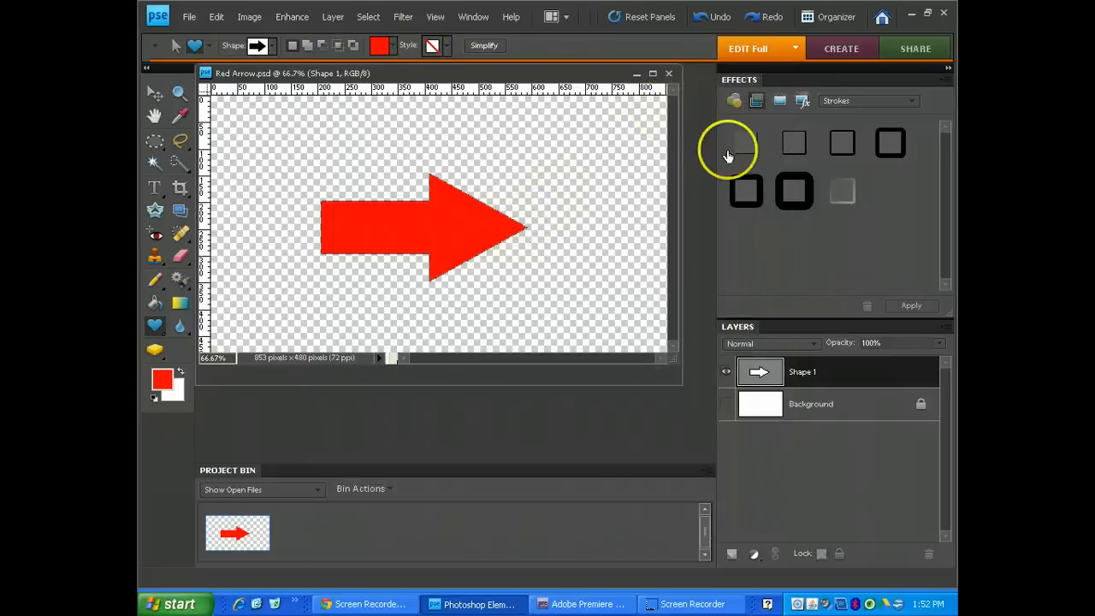
left_click(580, 604)
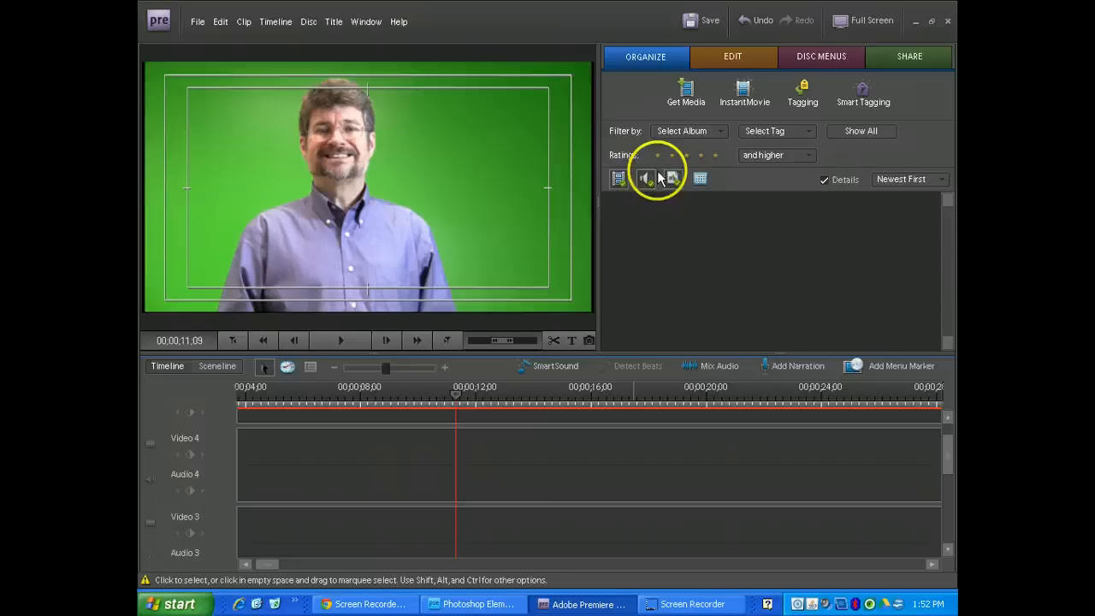
Import Red Arrow.psd and place it on the Video 4 track.
left_click(685, 93)
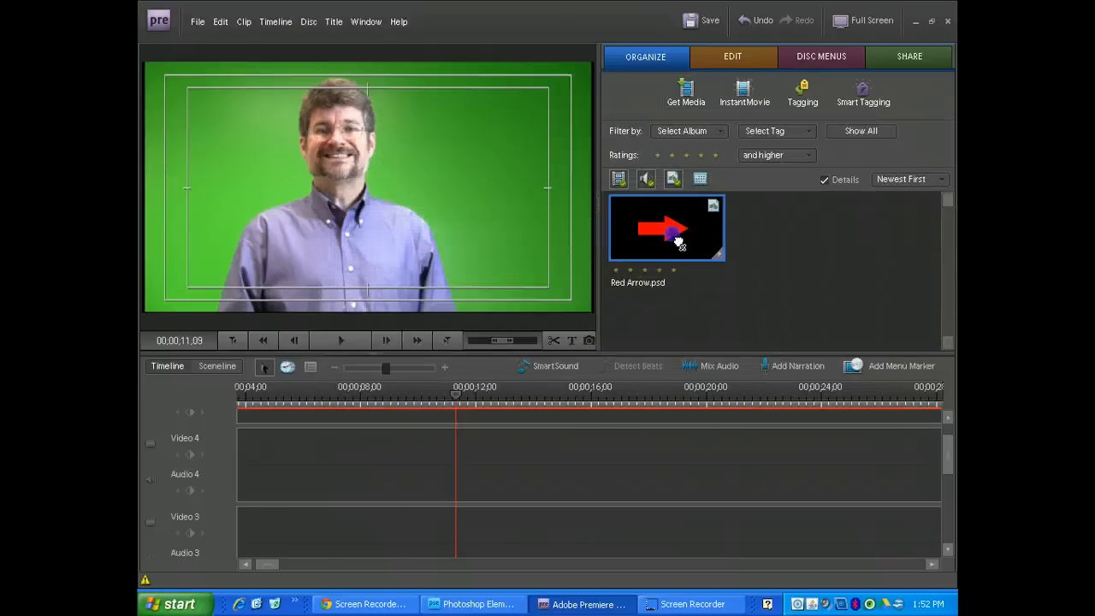
left_click_drag(667, 228, 457, 449)
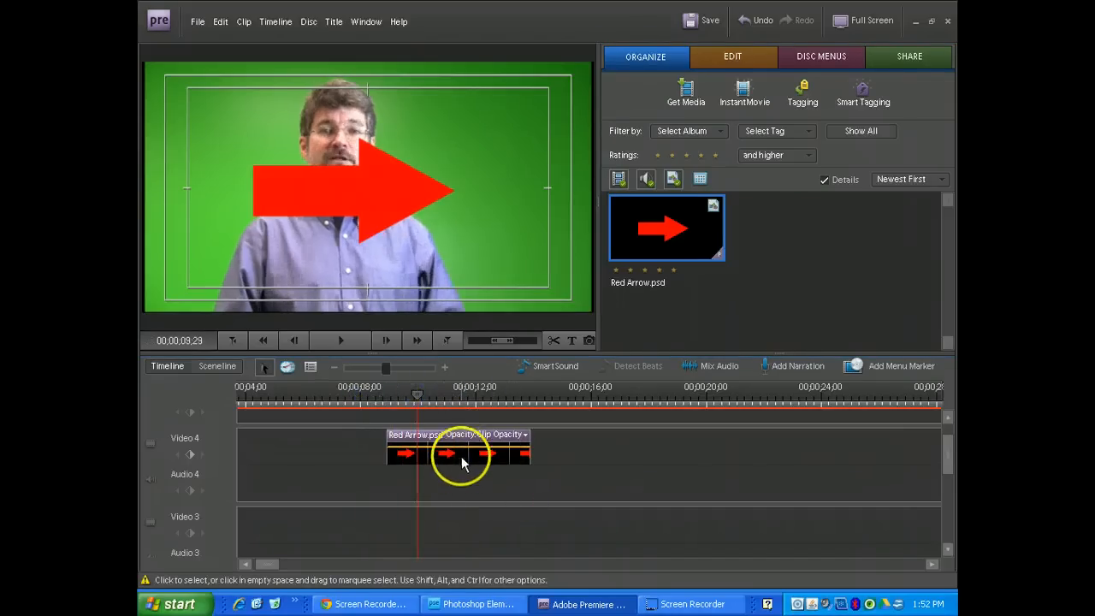
mouse_move(458, 453)
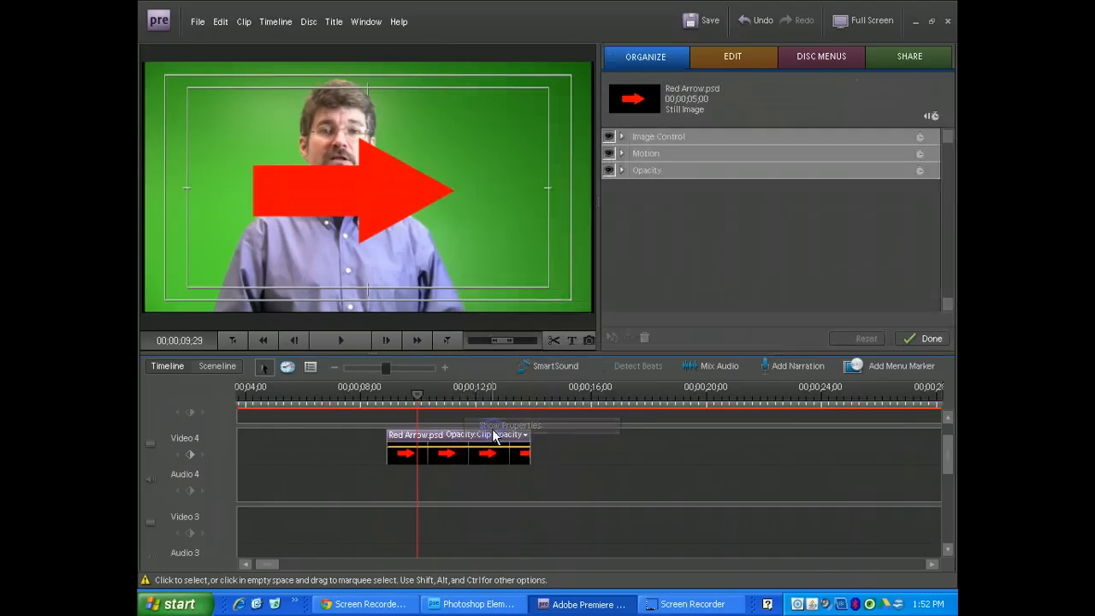
Reduce the arrow clip's Motion scale to about 43.4 percent.
left_click(622, 153)
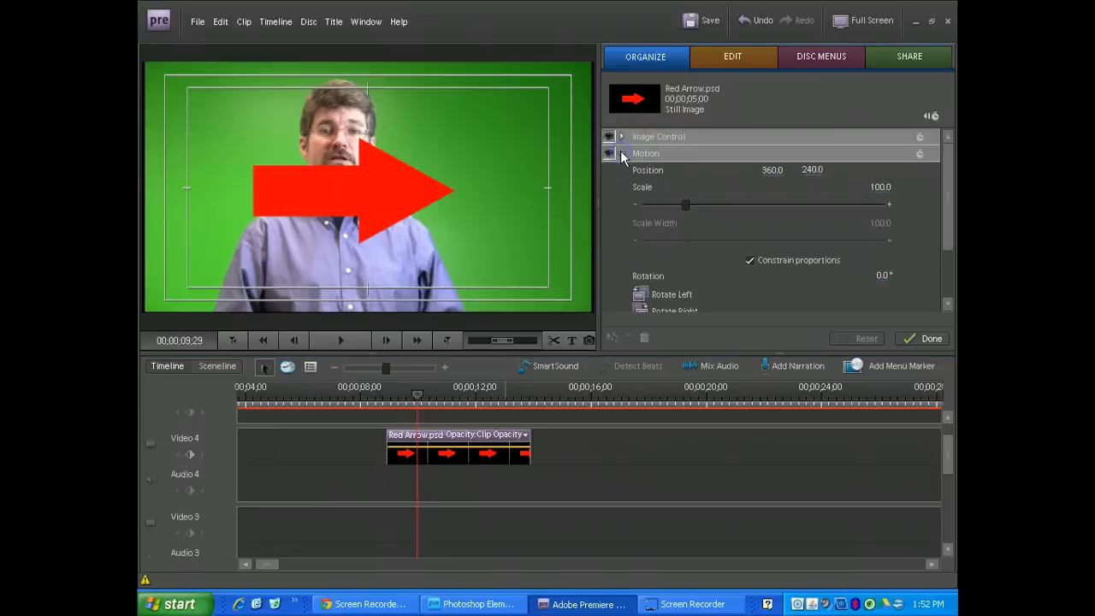
scroll("down", 3)
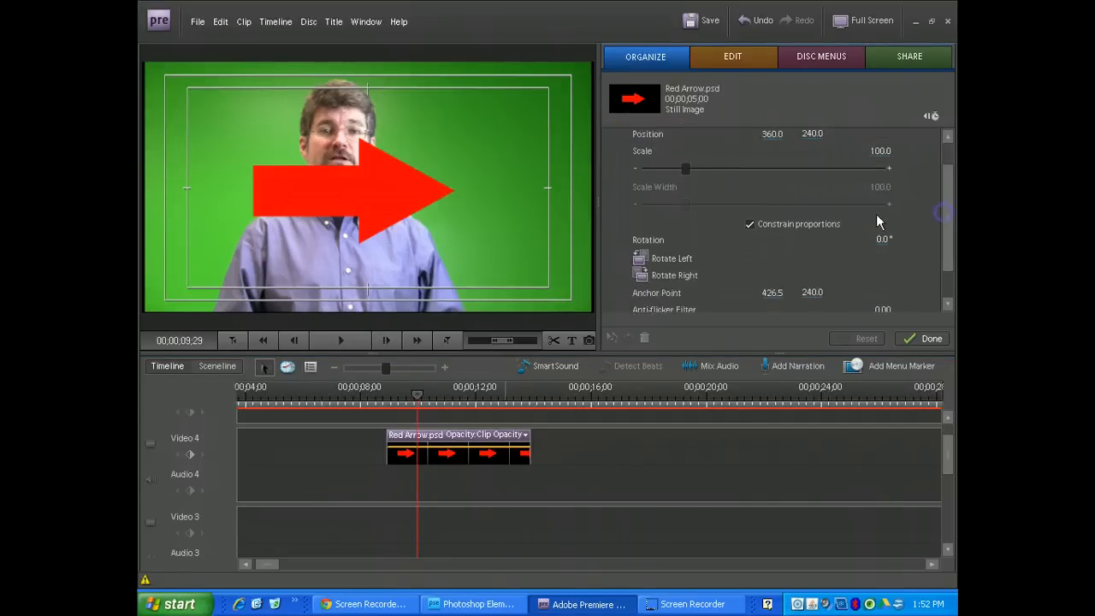
left_click_drag(684, 169, 664, 169)
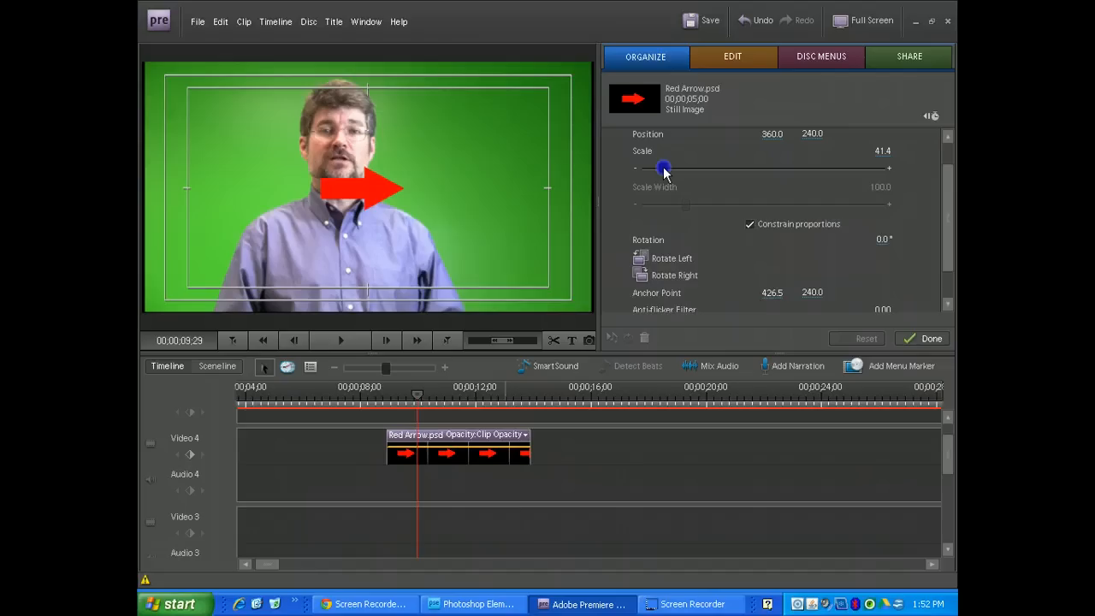
left_click_drag(663, 168, 666, 170)
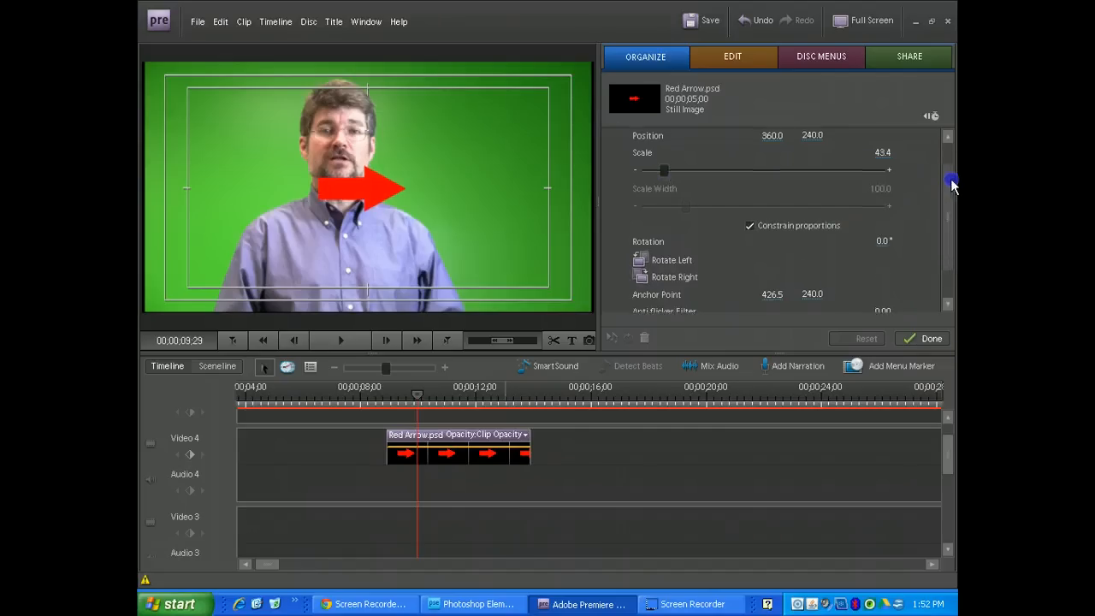
scroll("up", 3)
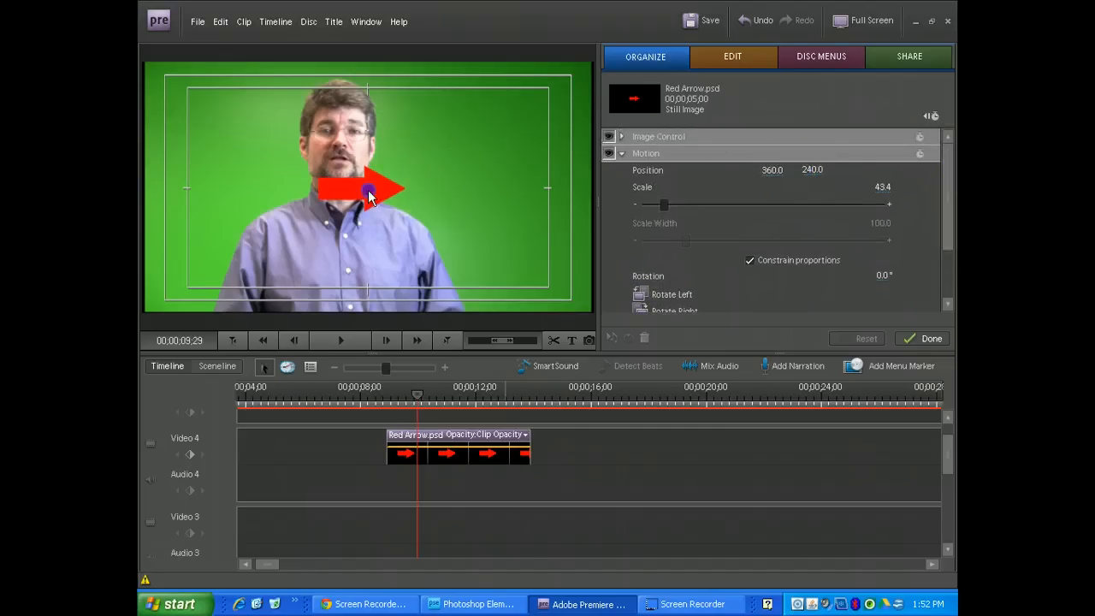
Move the arrow to the upper left and rotate it 44° toward the presenter.
left_click_drag(368, 193, 255, 147)
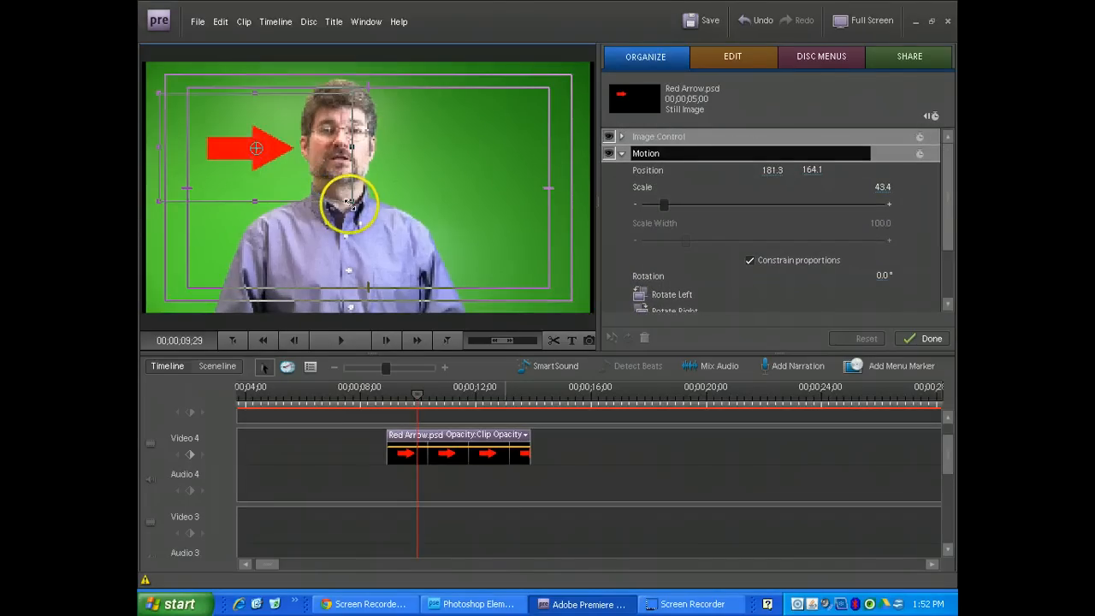
left_click_drag(350, 204, 332, 238)
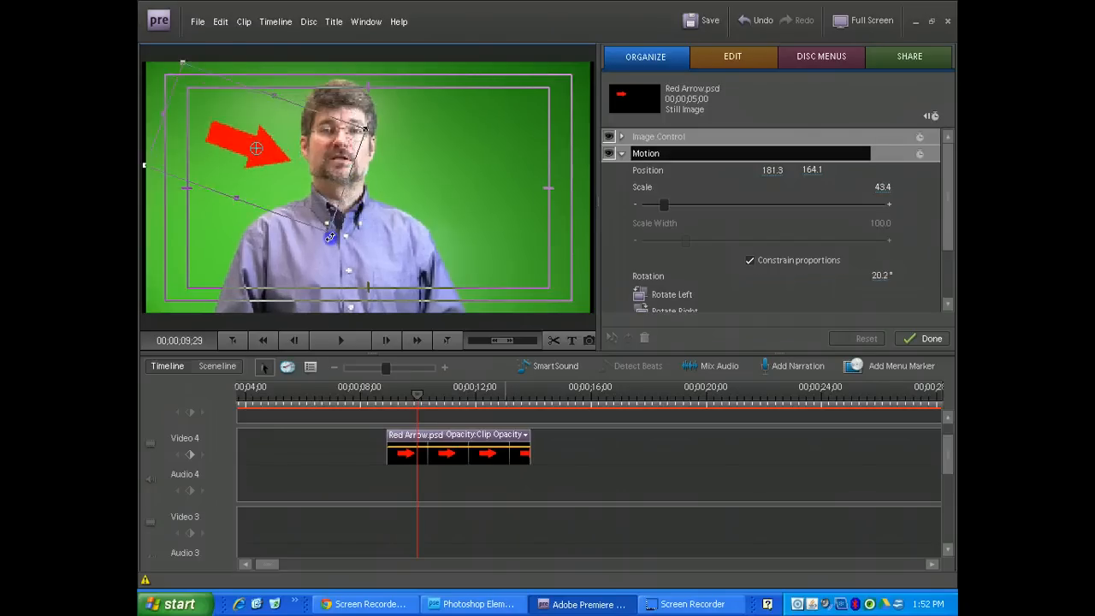
left_click_drag(330, 240, 270, 166)
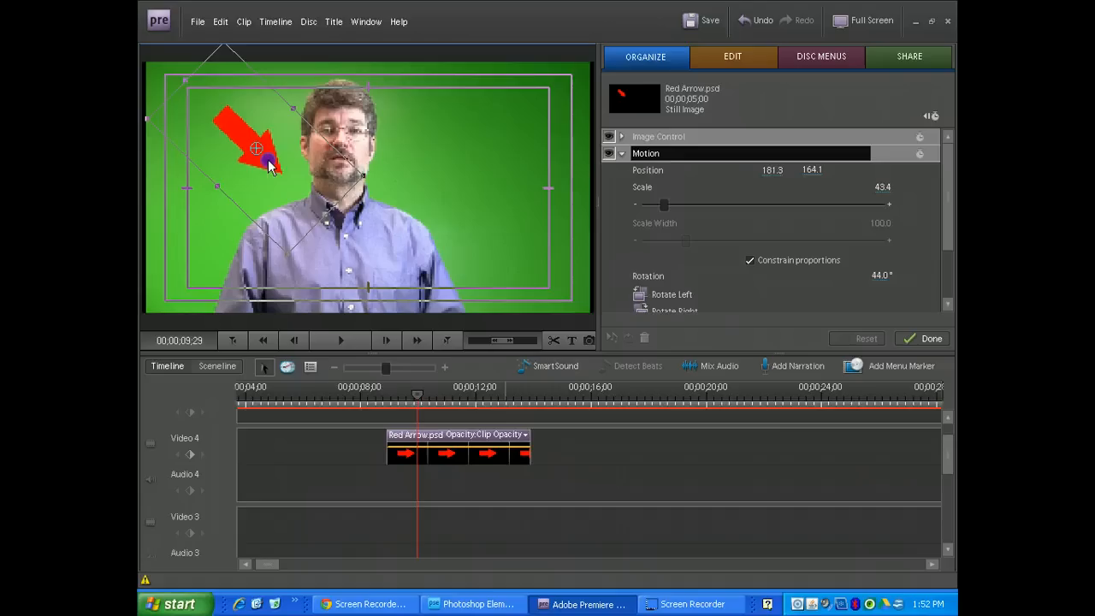
left_click_drag(269, 166, 261, 150)
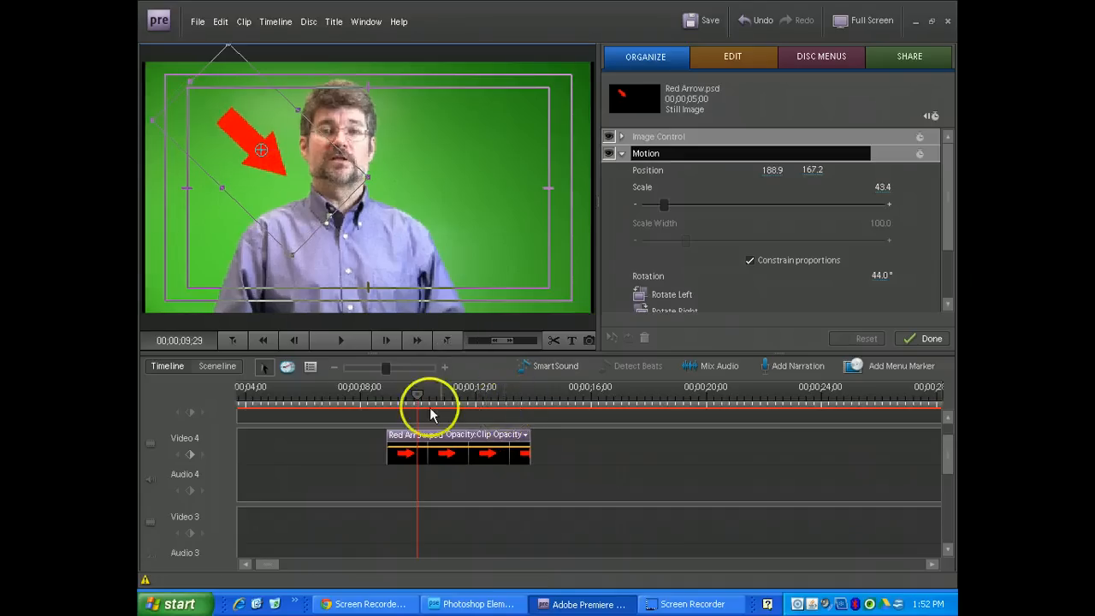
mouse_move(778, 107)
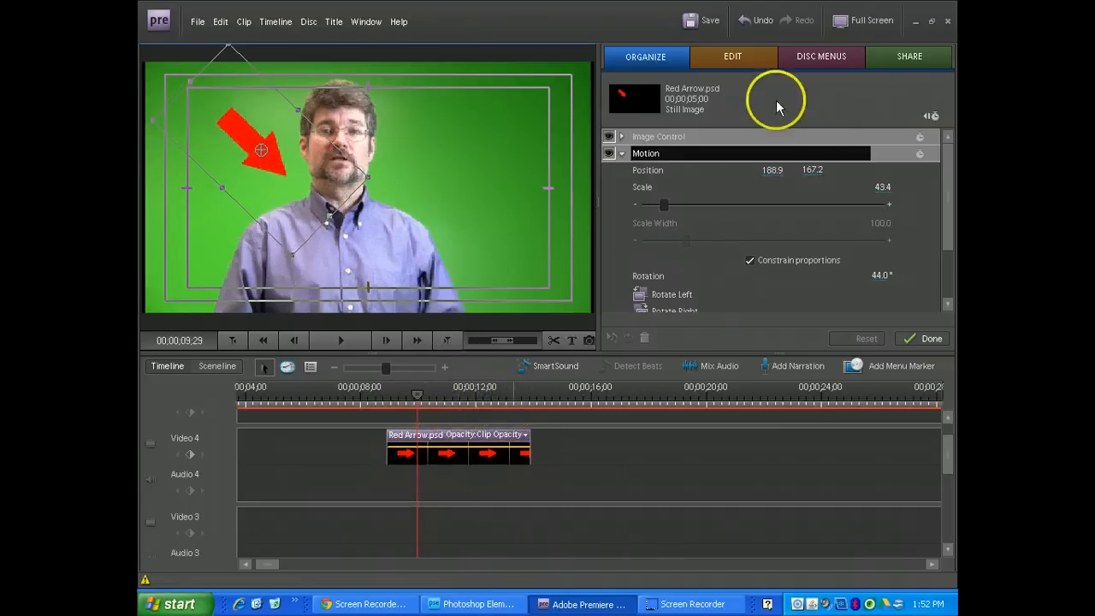
mouse_move(778, 214)
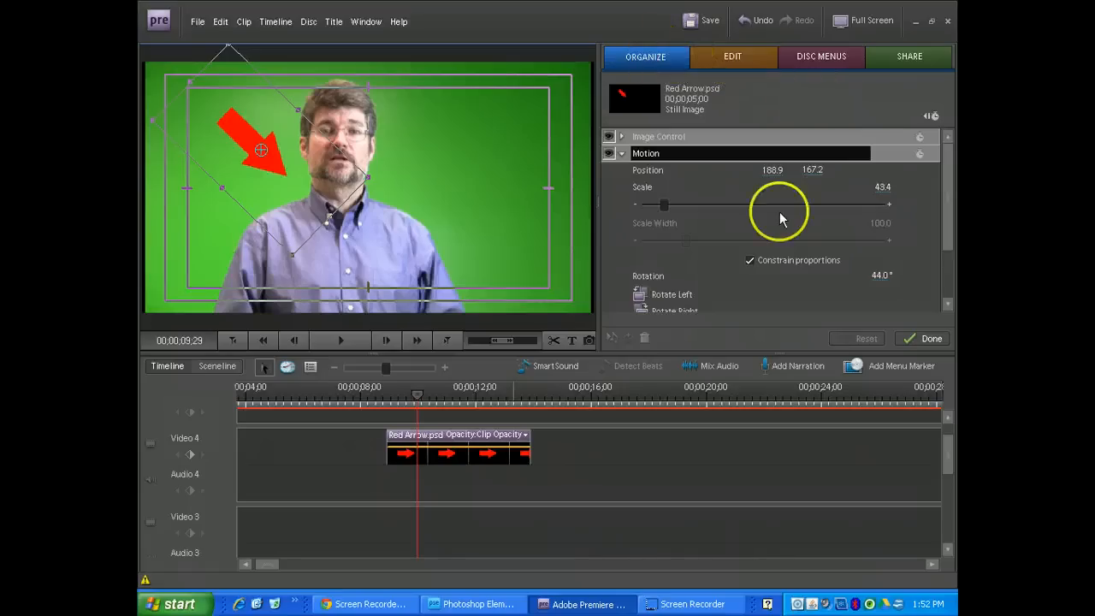
left_click(733, 56)
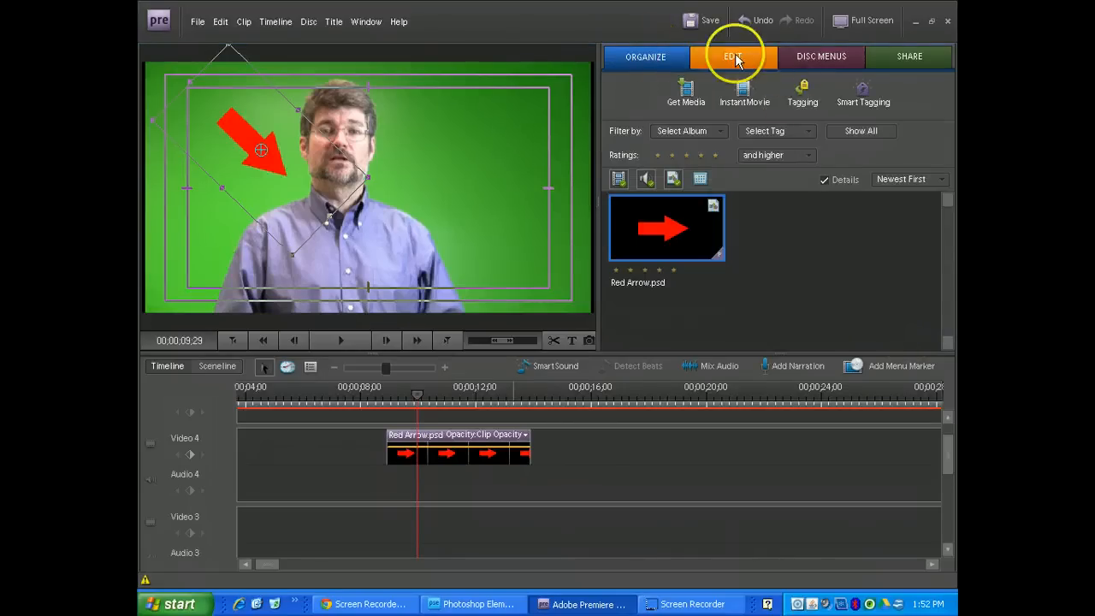
Apply the Perspective Drop Shadow effect to the arrow clip and open its effect settings.
left_click(733, 56)
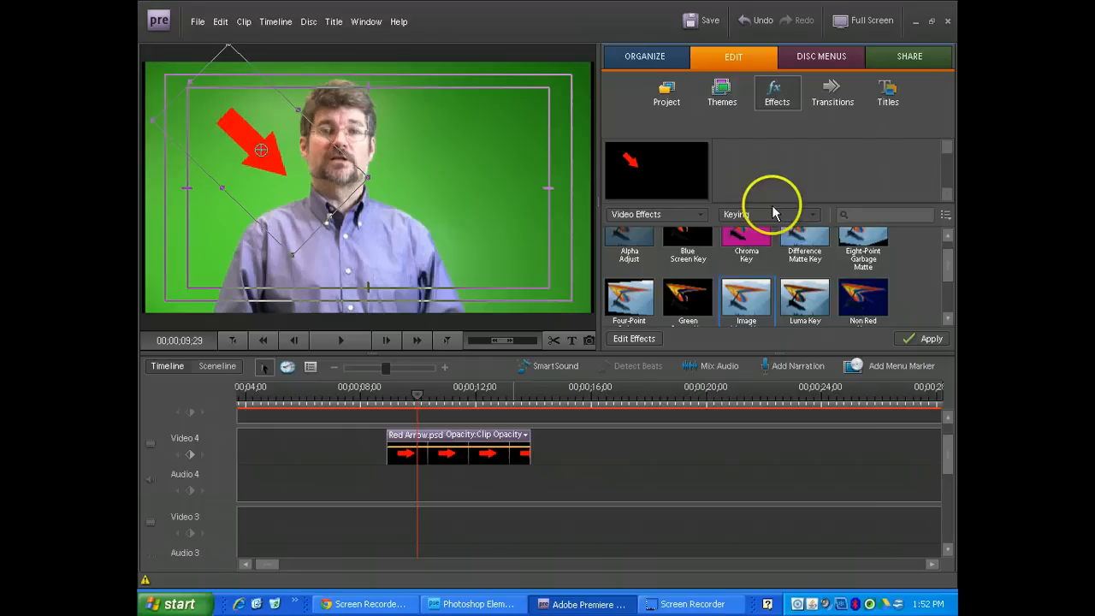
left_click(768, 214)
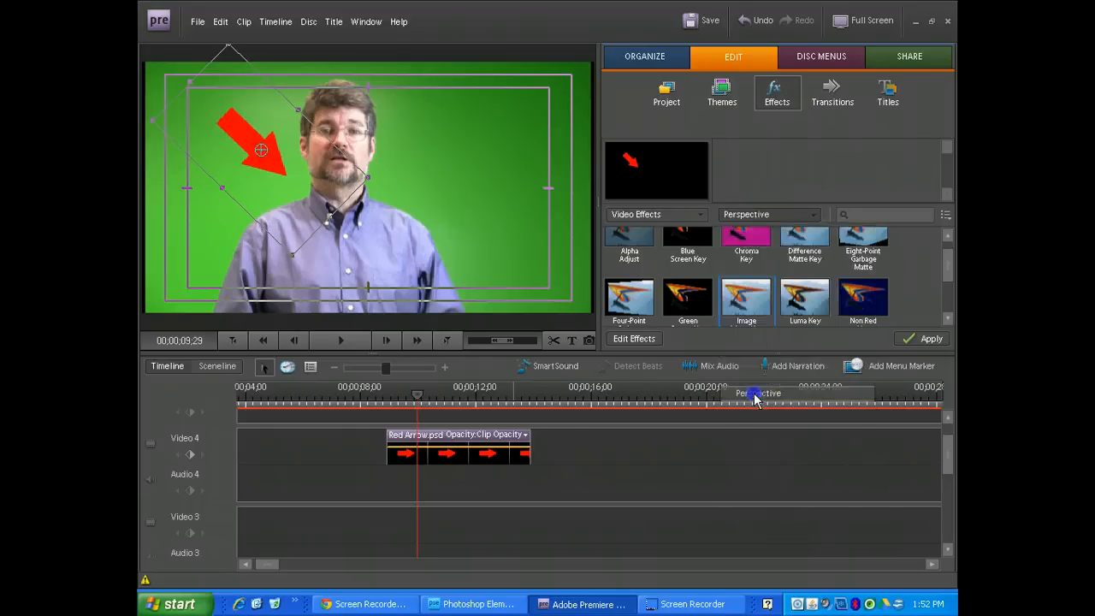
scroll("down", 3)
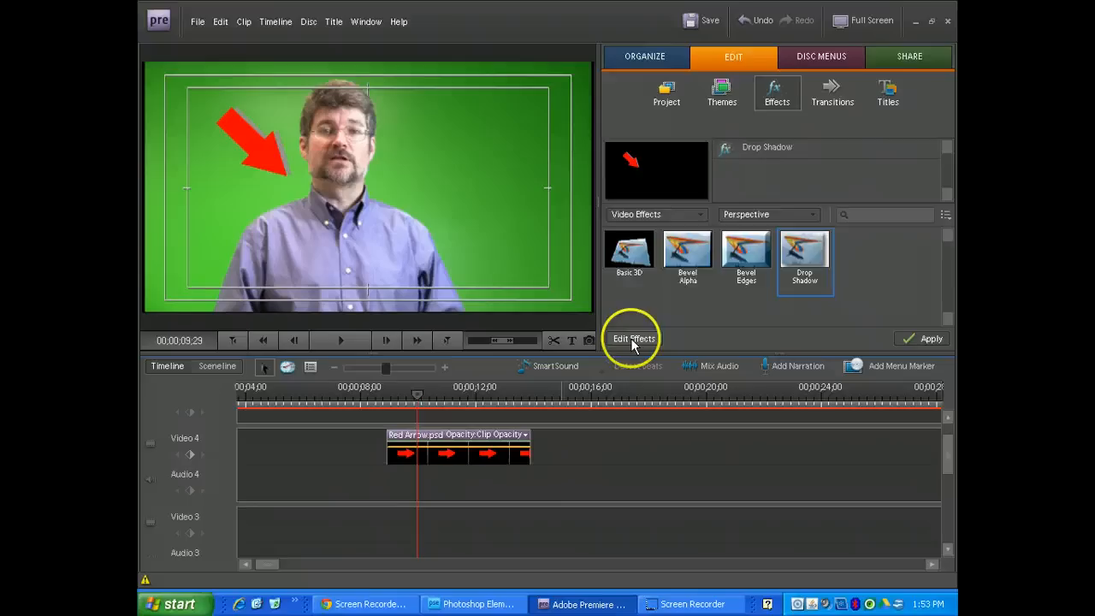
left_click(633, 338)
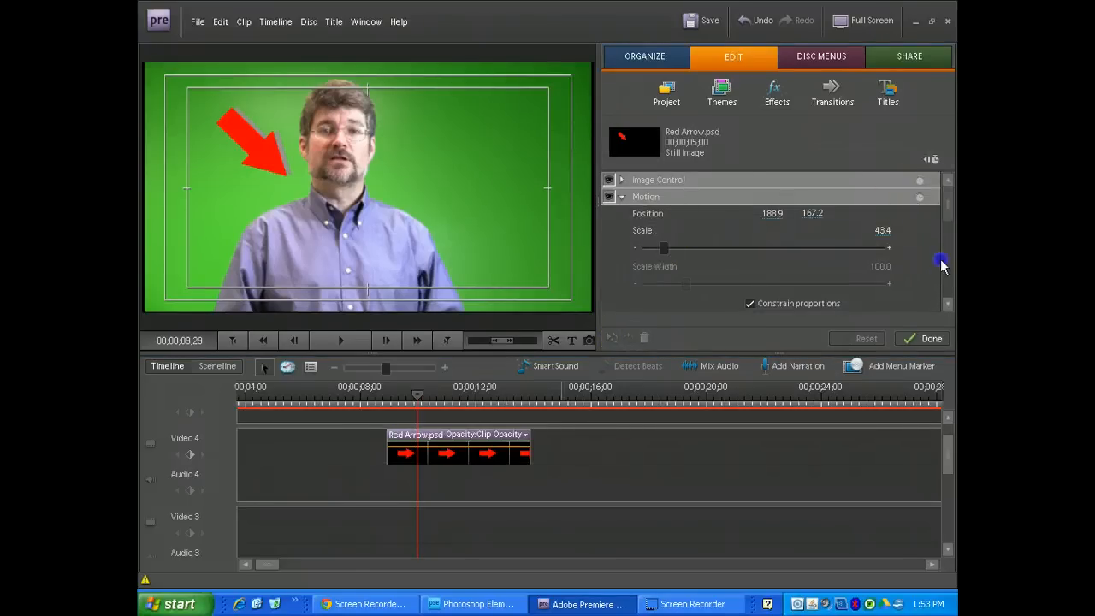
Scrub the playhead around the arrow clip's start to preview its fade-in.
scroll("down", 3)
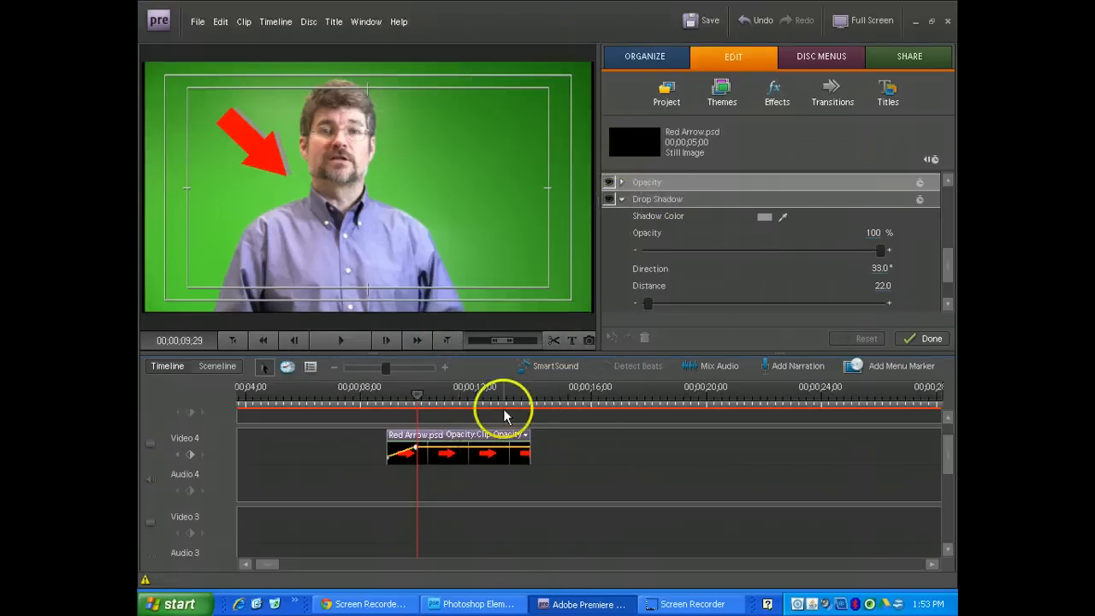
left_click_drag(503, 396, 395, 397)
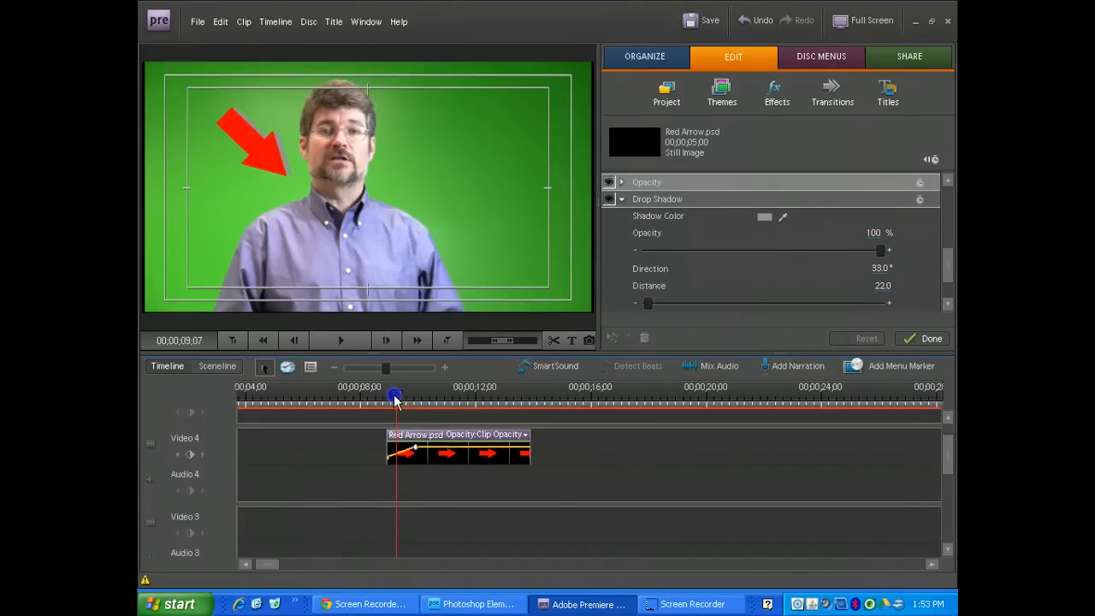
left_click_drag(394, 396, 405, 397)
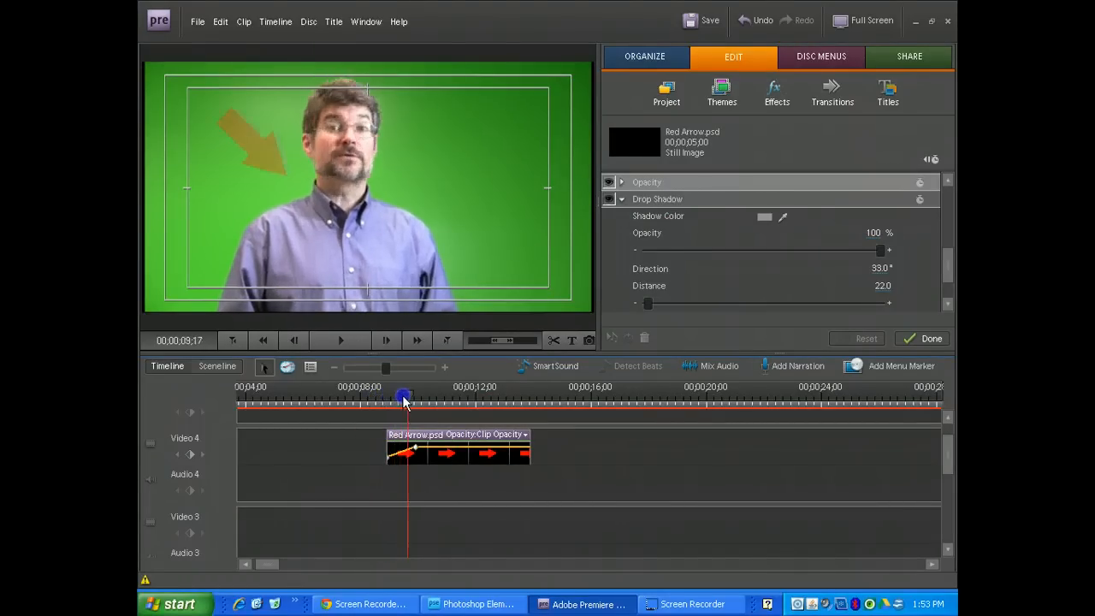